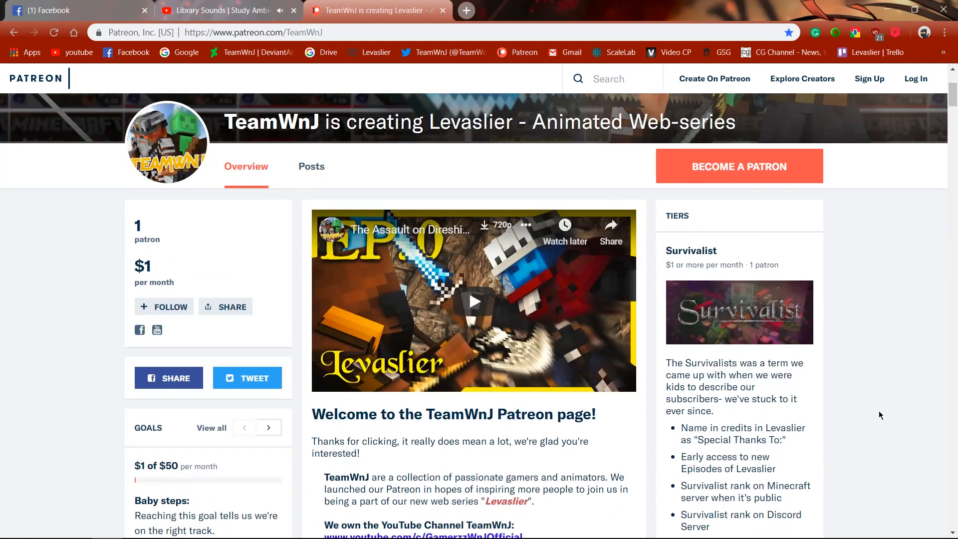
scroll(down, 3)
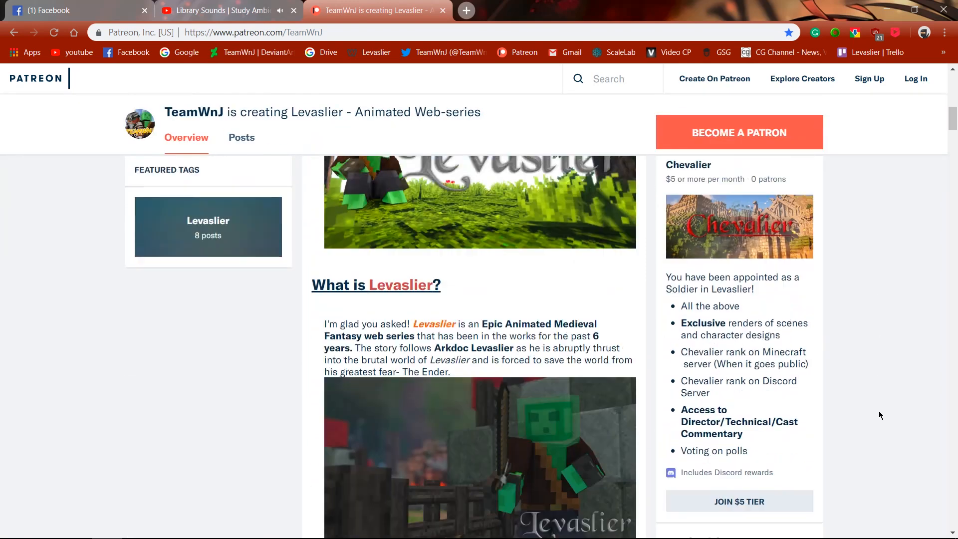
scroll(down, 3)
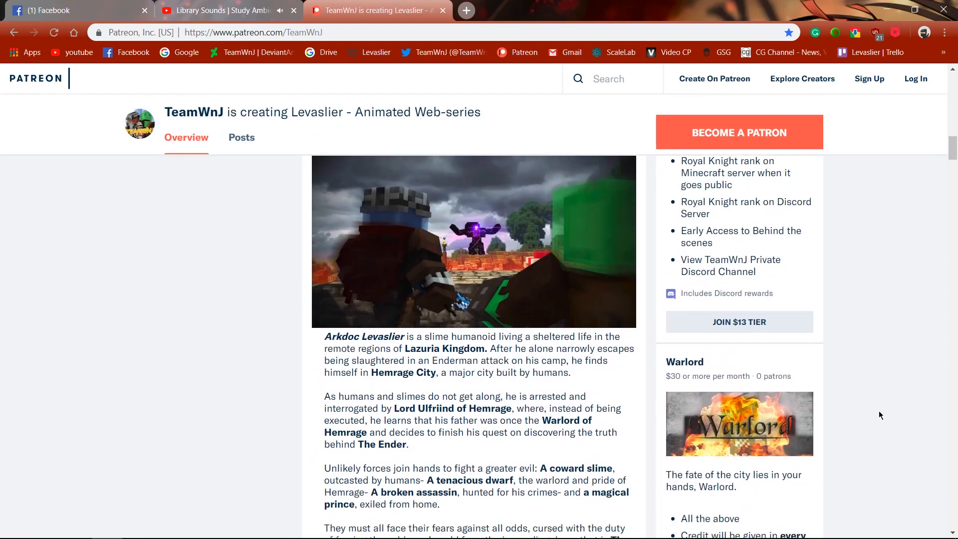
scroll(down, 3)
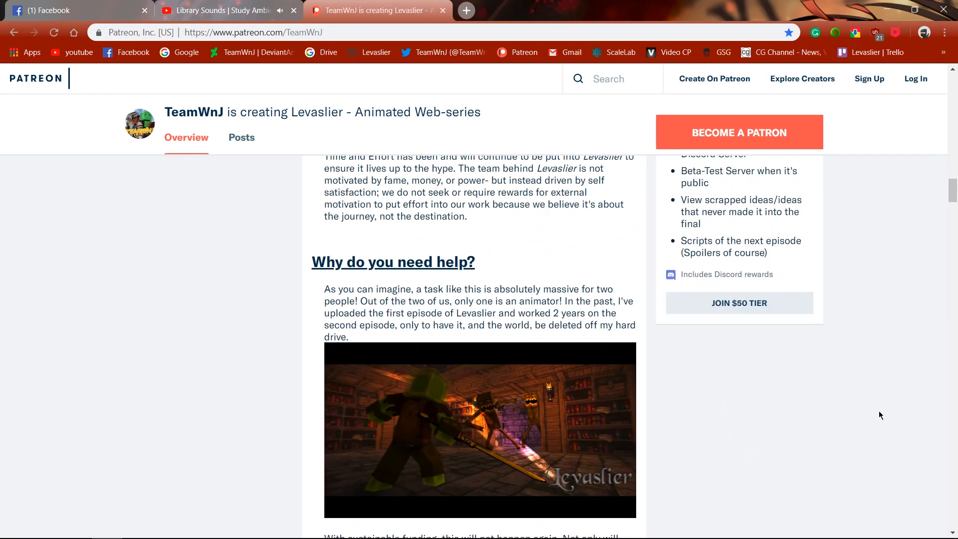
scroll(down, 3)
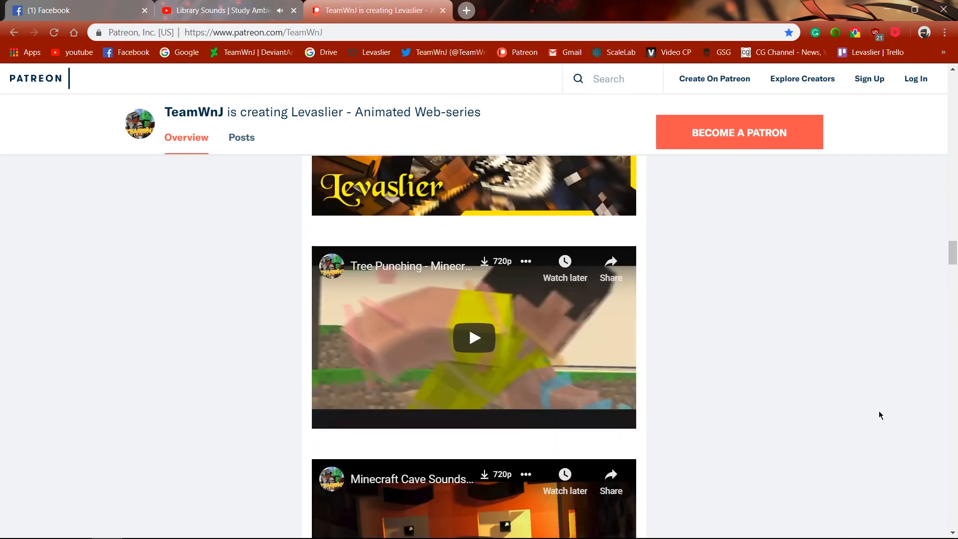